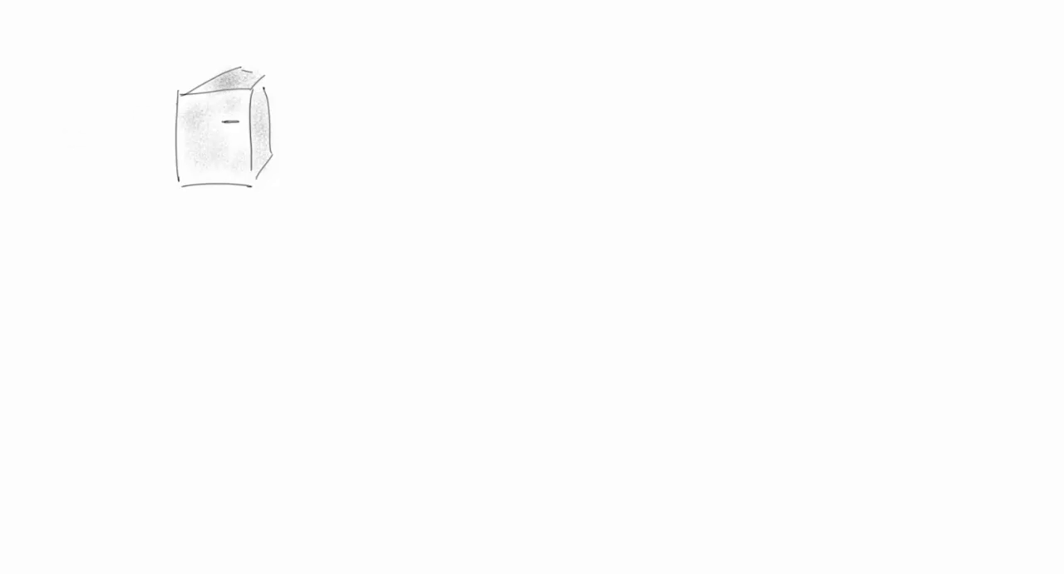
Step: Label the server 'physical server' and add CPU, RAM, Storage and Connectivity callout lines
text(physi)
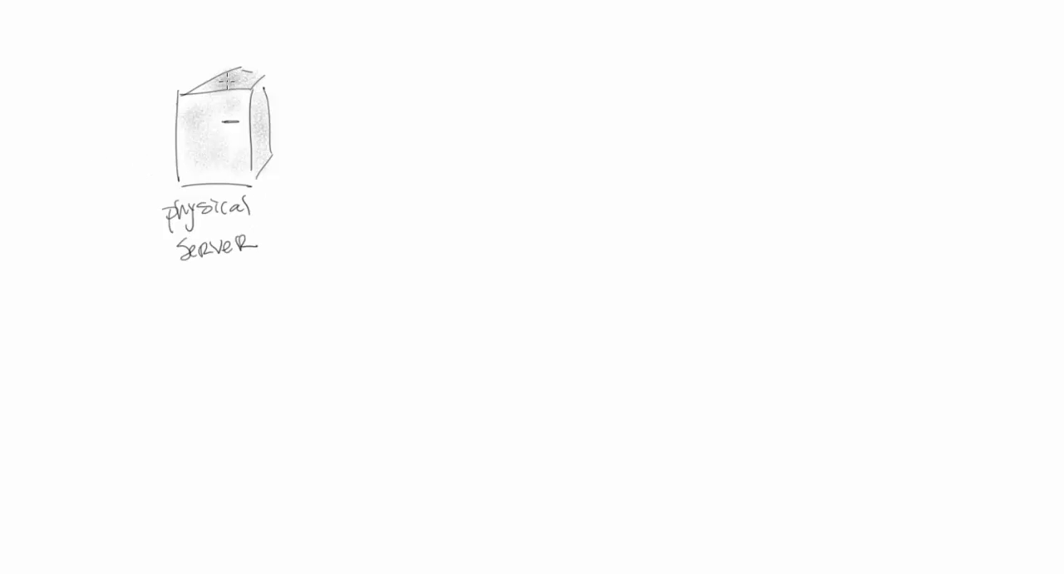
drag(282, 82, 370, 77)
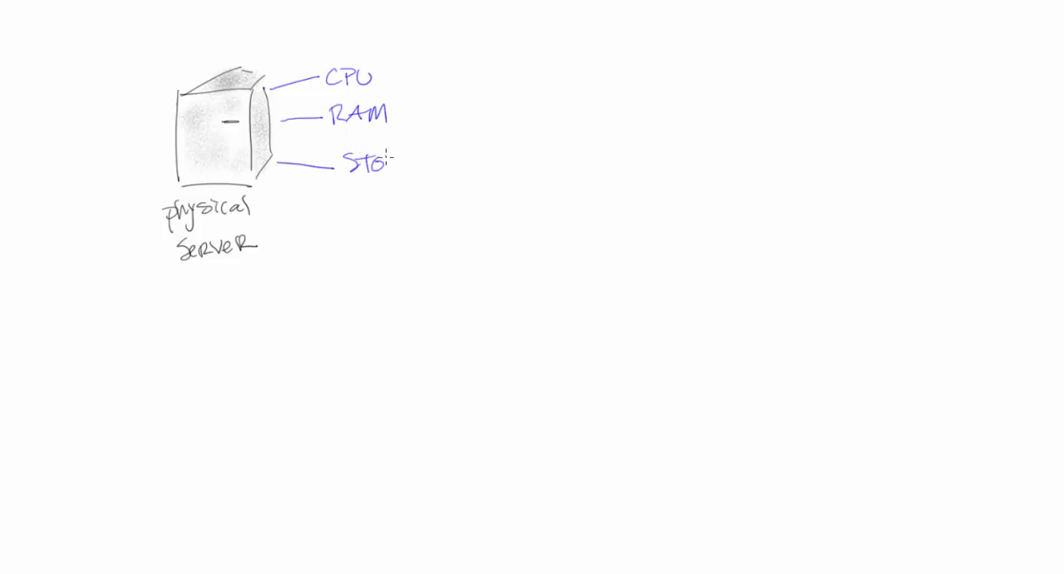
text(RAGE)
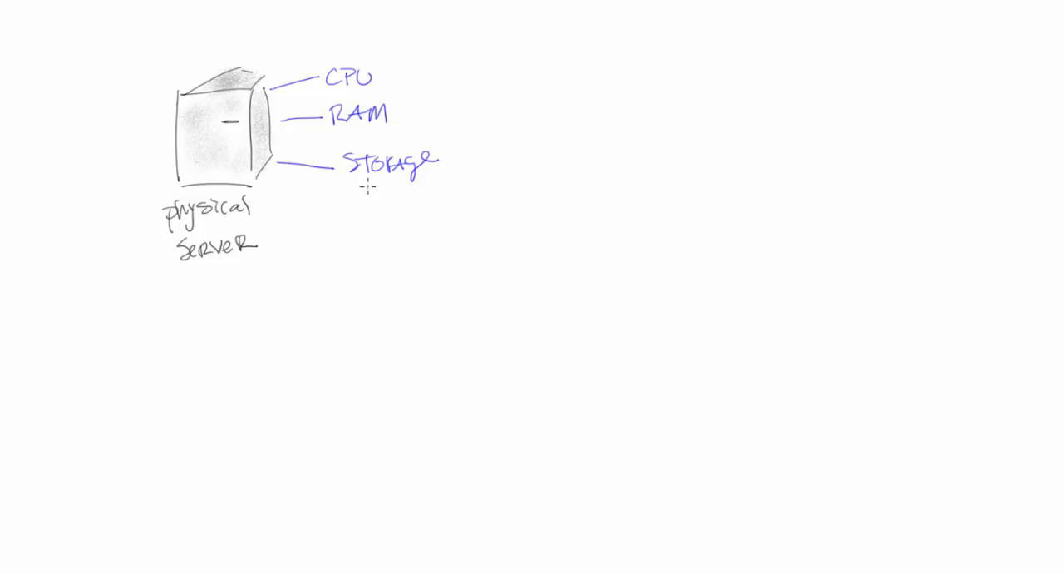
drag(270, 171, 320, 204)
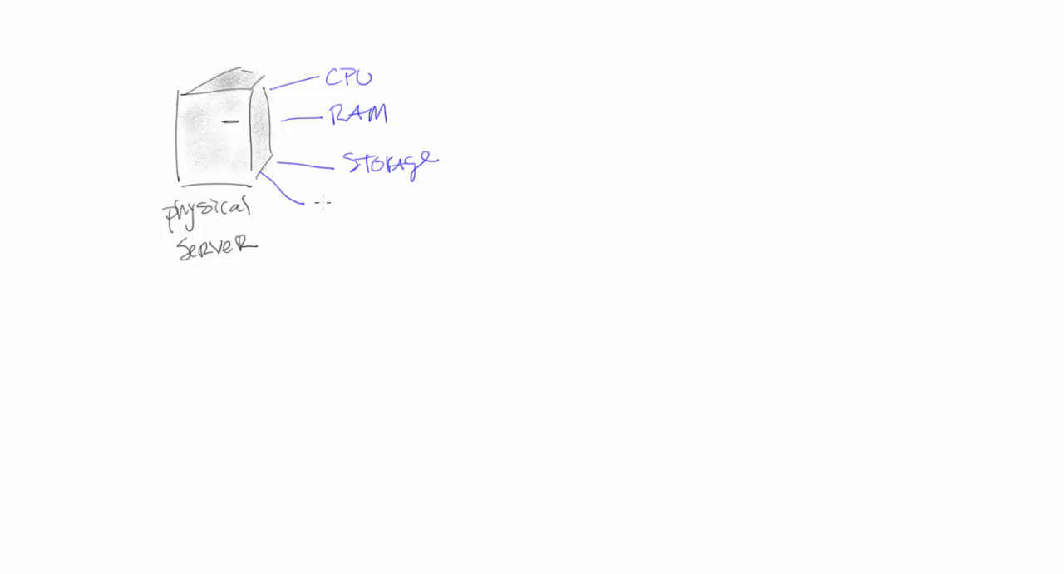
text(Connectivity)
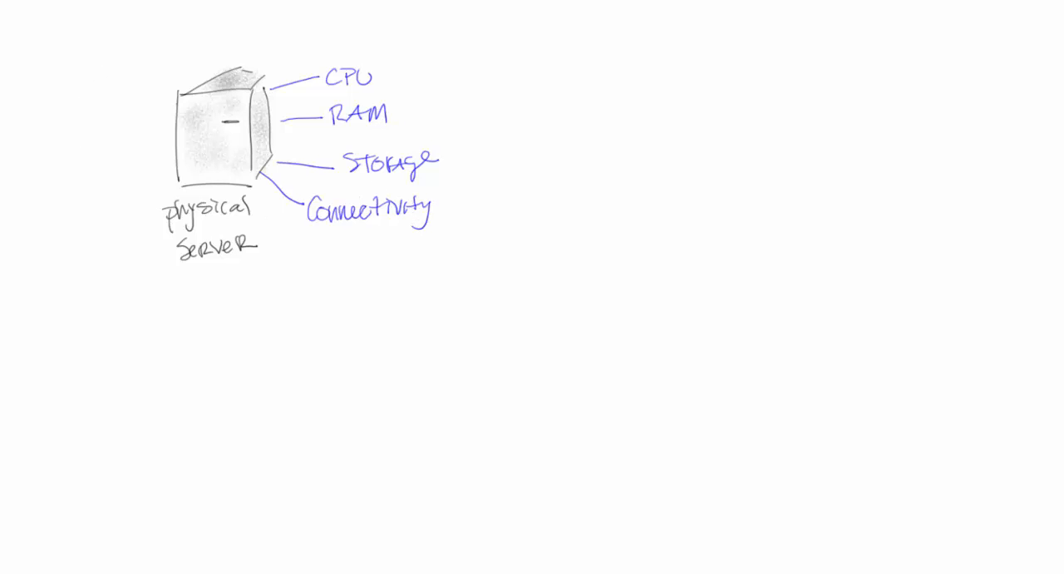
mouse_move(715, 338)
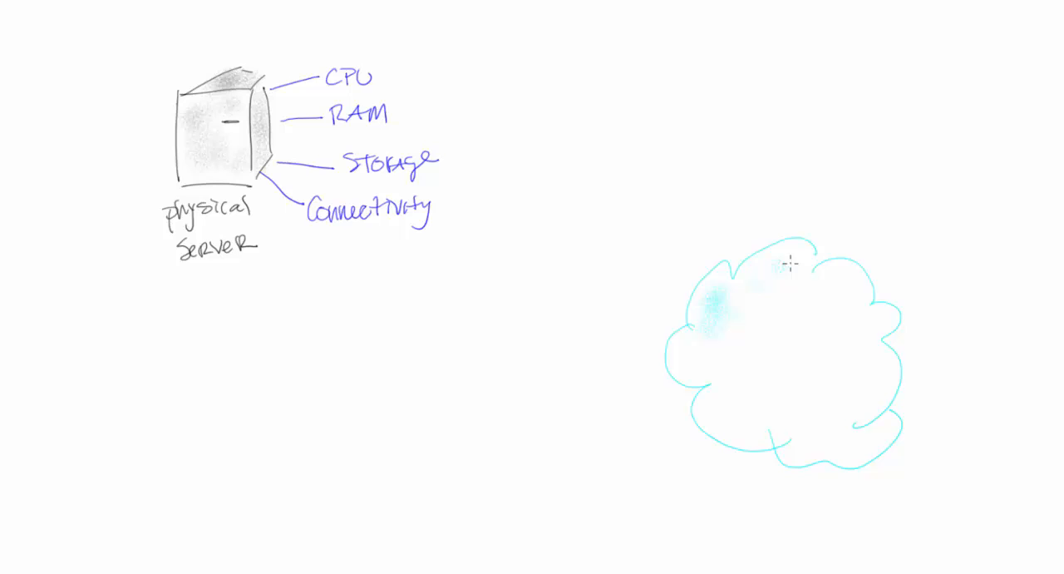
Step: Shade the cloud outline light blue and write 'Cloud' inside it
drag(782, 264, 821, 431)
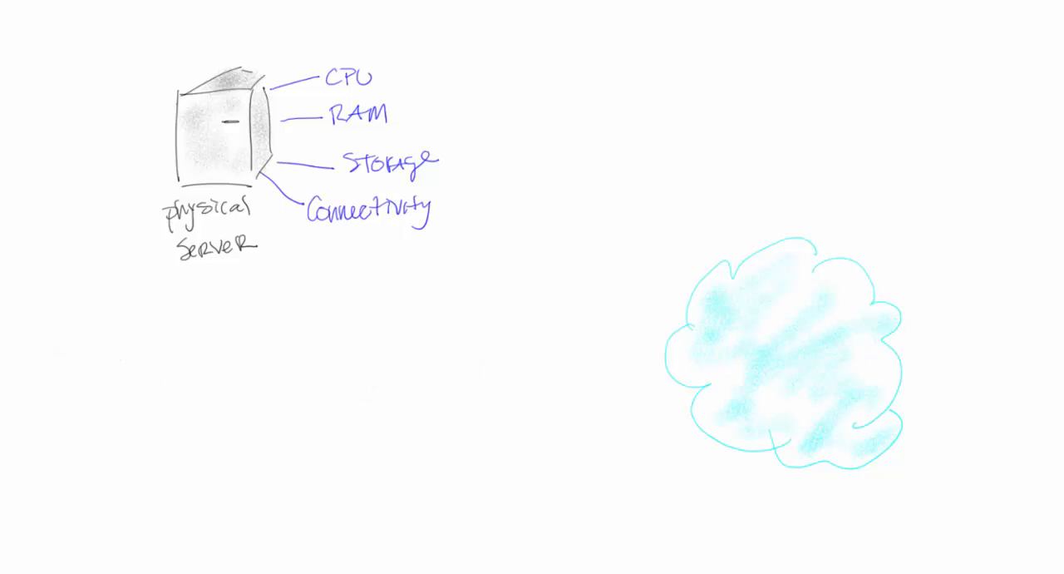
mouse_move(753, 349)
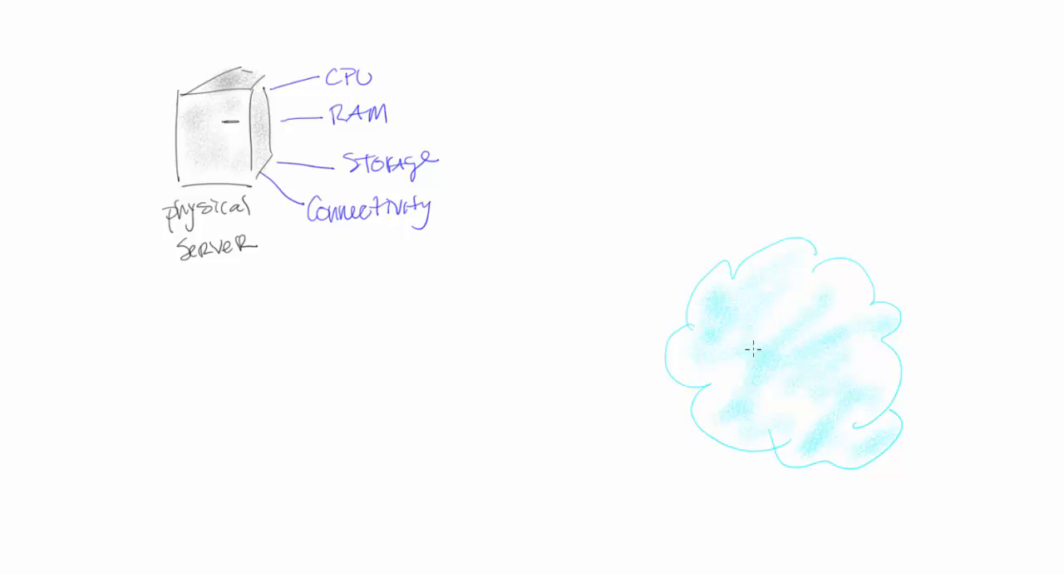
text(Cloud)
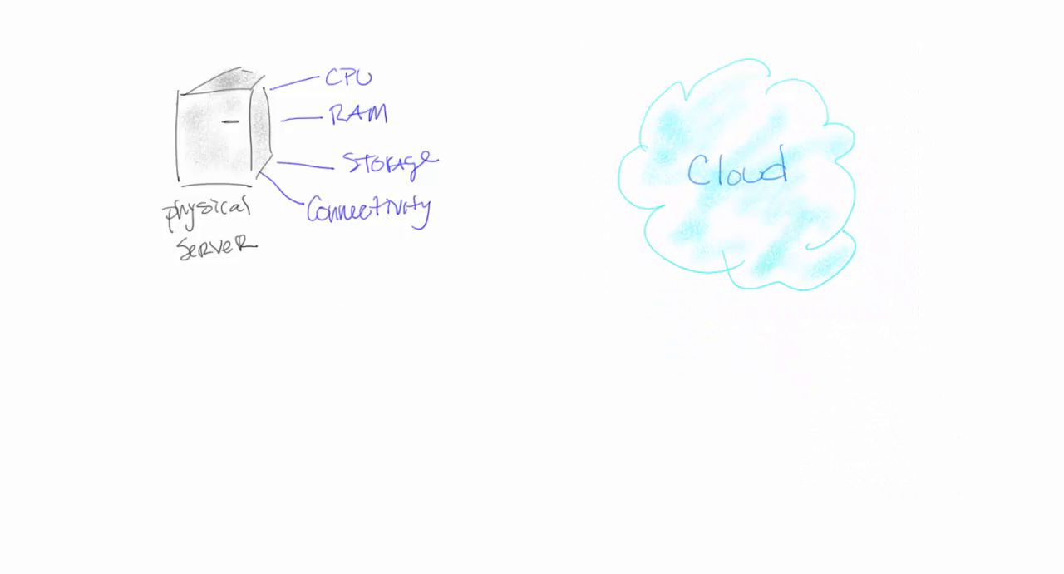
mouse_move(719, 294)
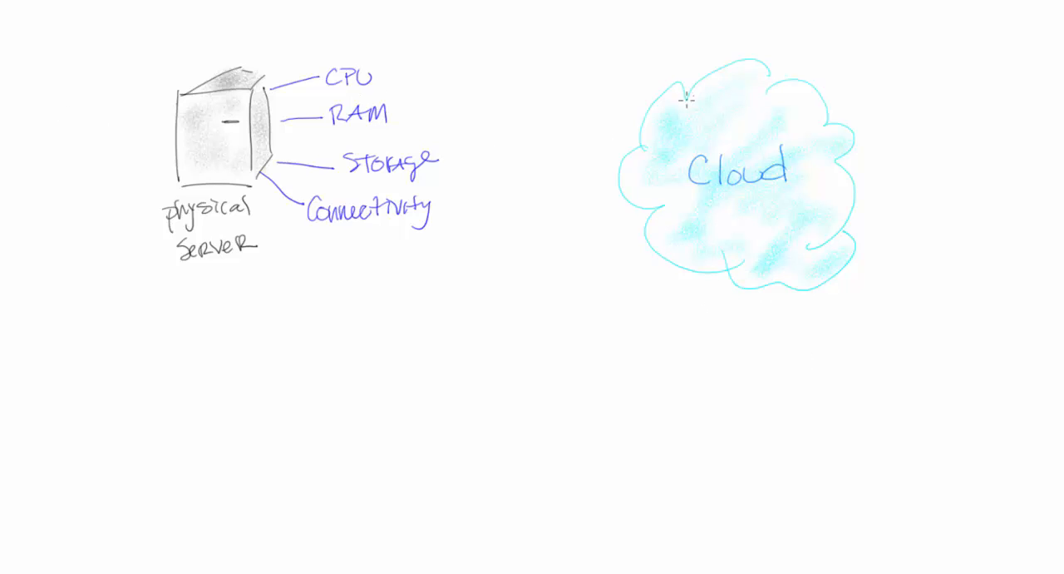
mouse_move(672, 88)
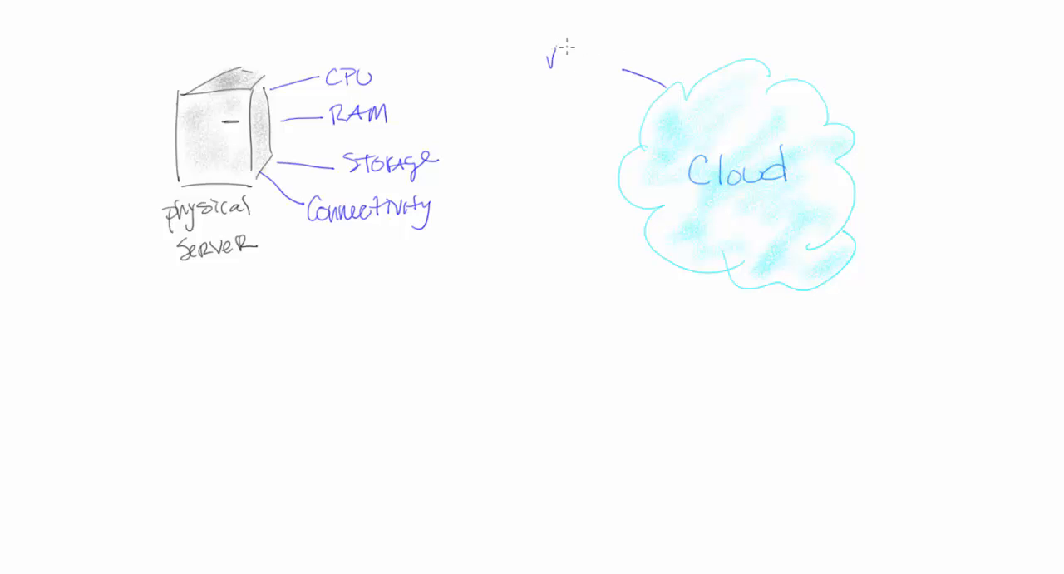
Step: Write vCPU, vRAM, Storage and Connectivity left of the cloud with connecting lines
text(vCPU)
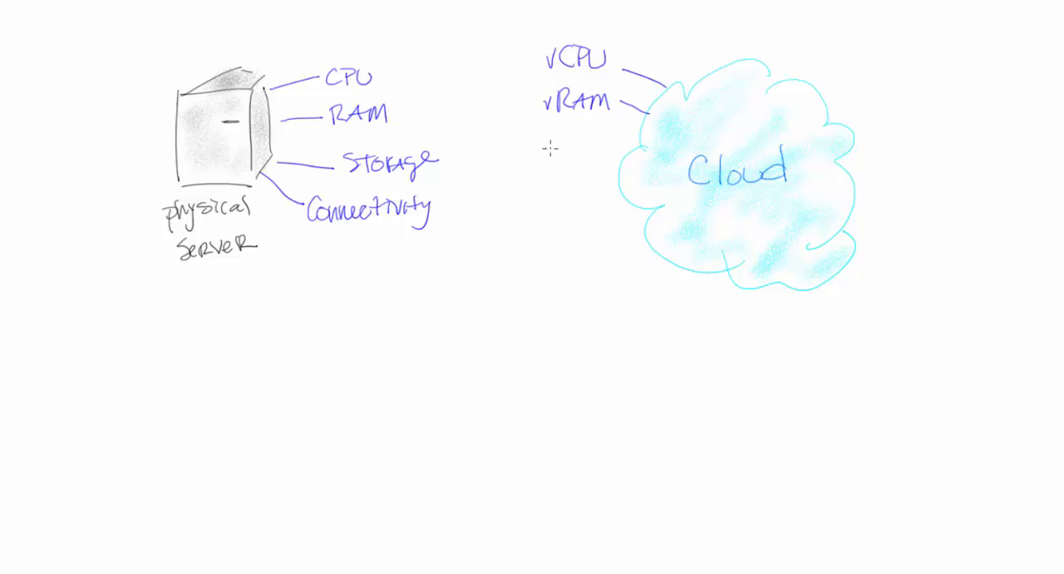
text(Storage)
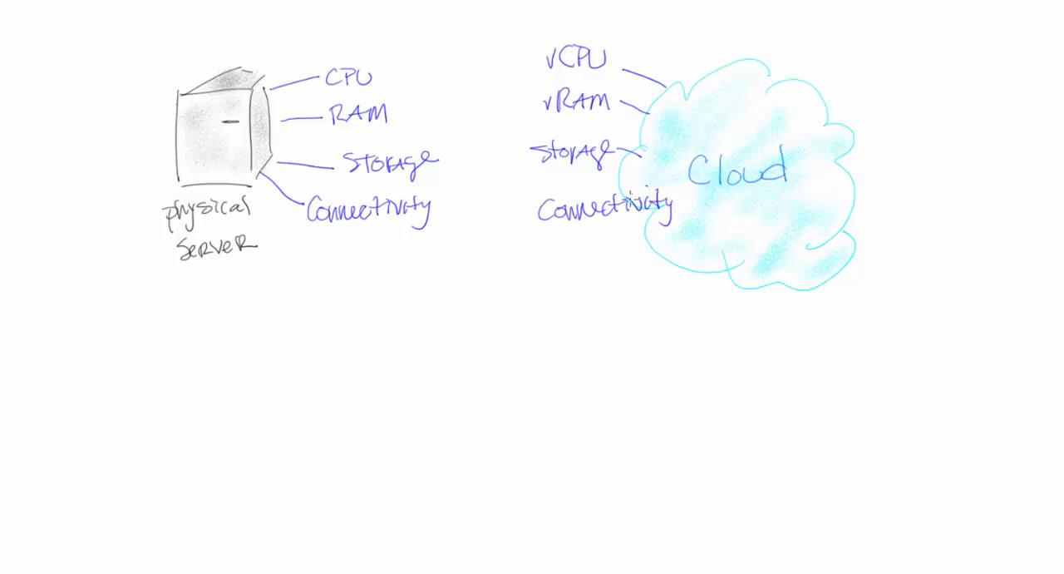
mouse_move(131, 136)
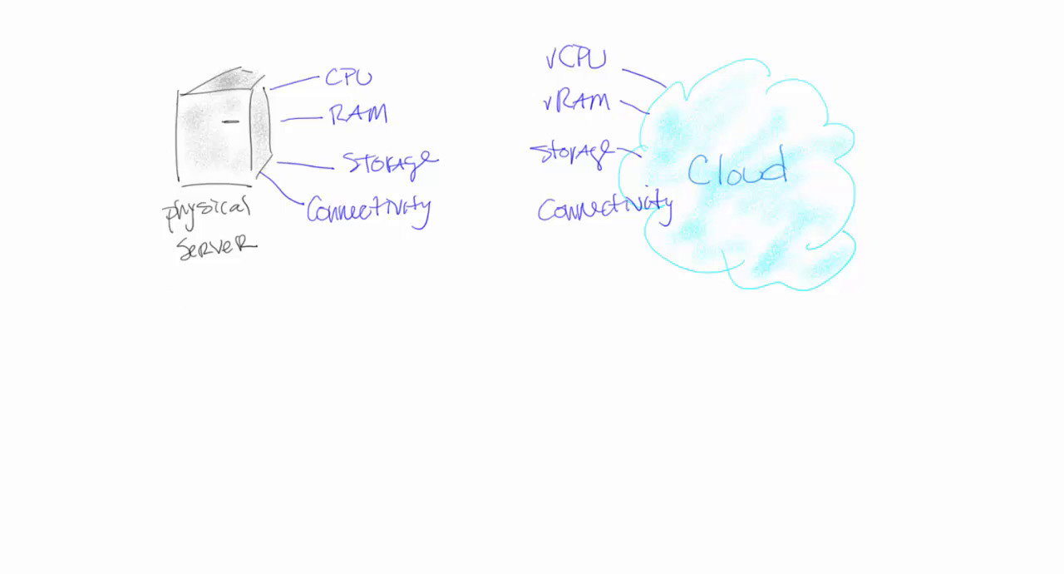
Step: Draw a red horizontal divider and write 'physical server: for email' below it
drag(154, 339, 948, 333)
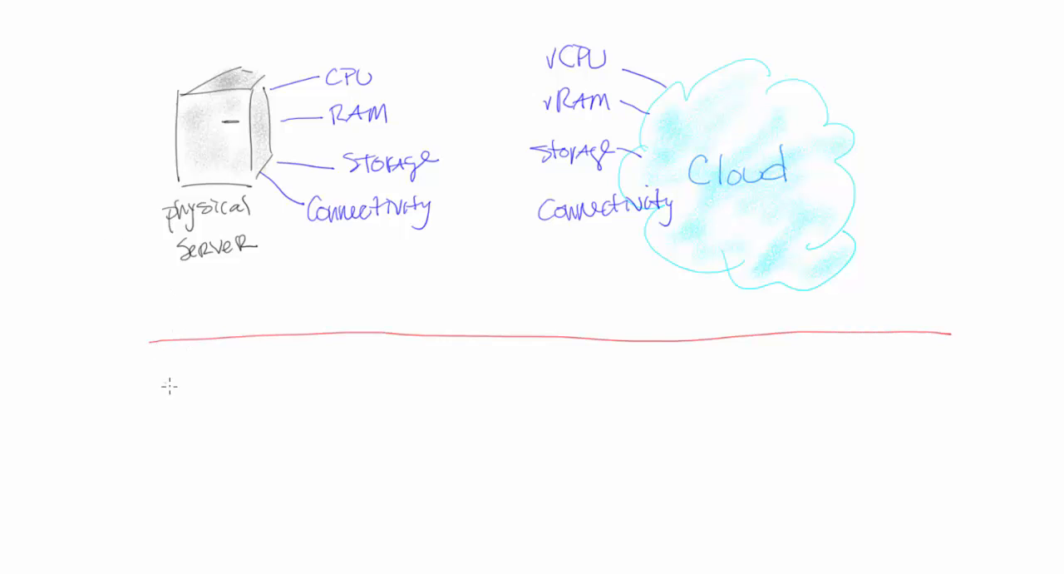
text(physi)
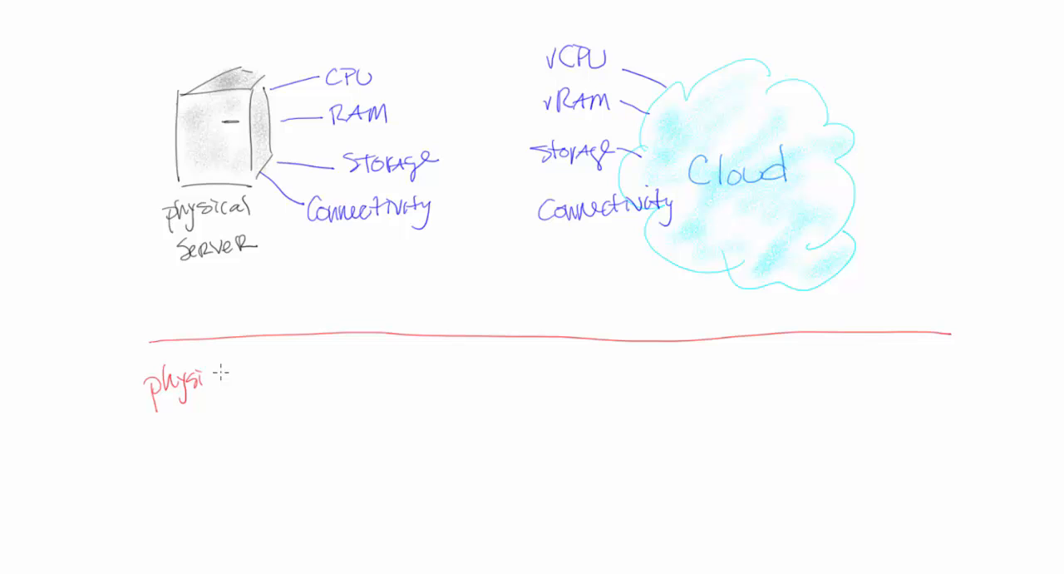
text(physical server:)
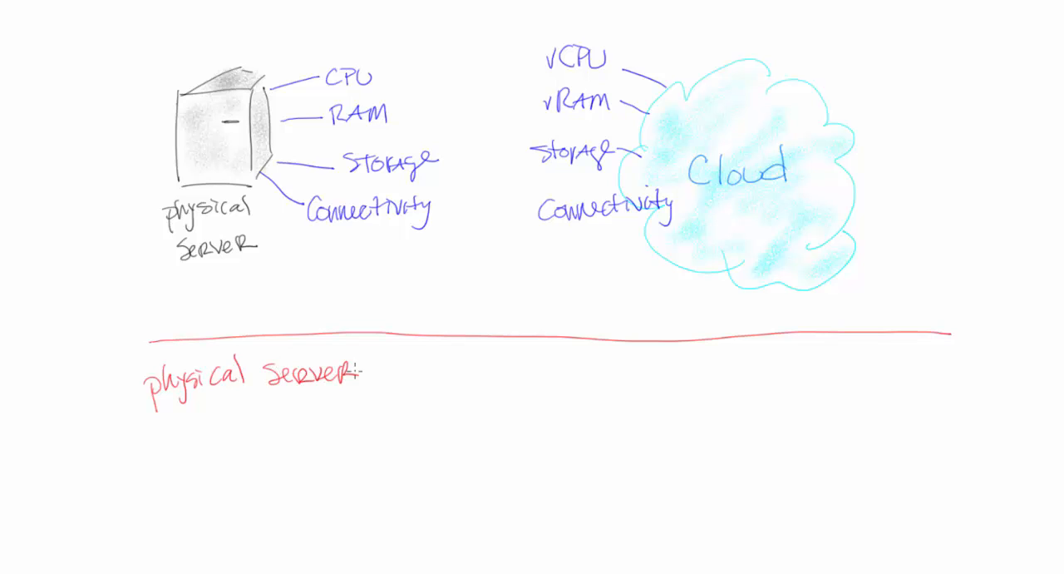
text(for)
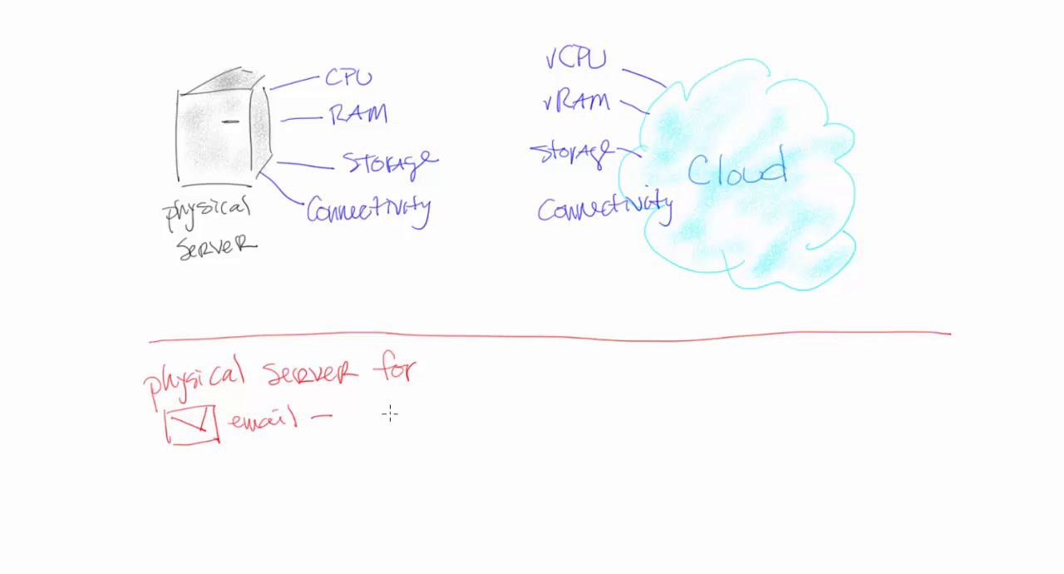
Step: List the email server specs in red: 4 CPU's, 128 RAM, 1 TB, then equals
text(4 c)
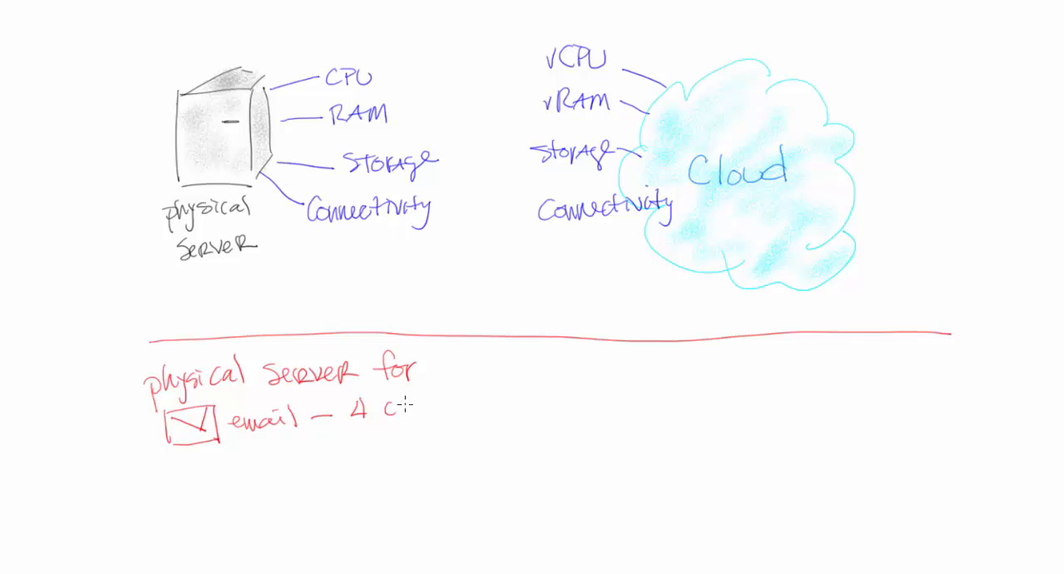
text(PU's 128)
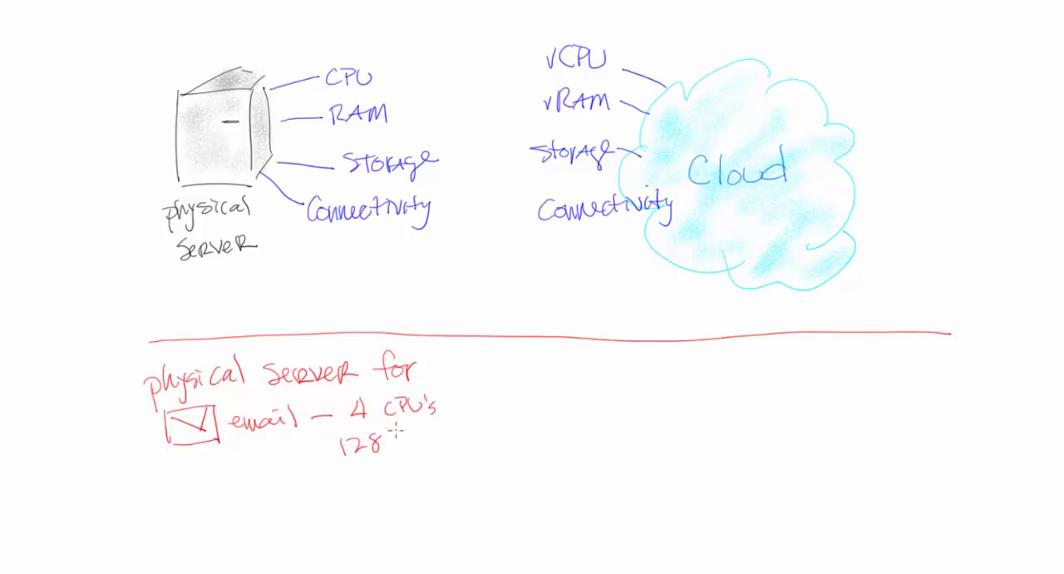
text(RAM)
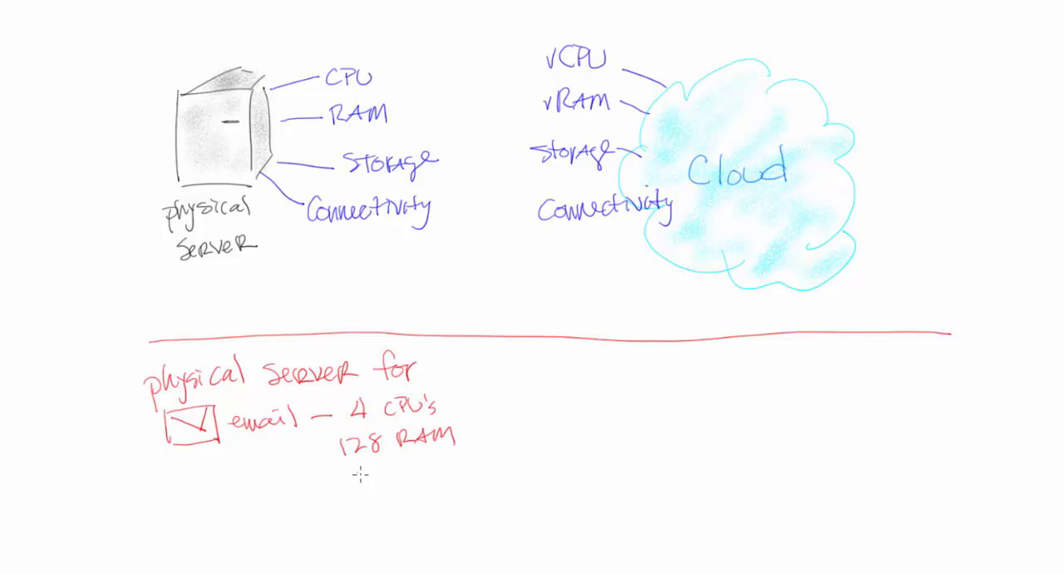
text(1 TB)
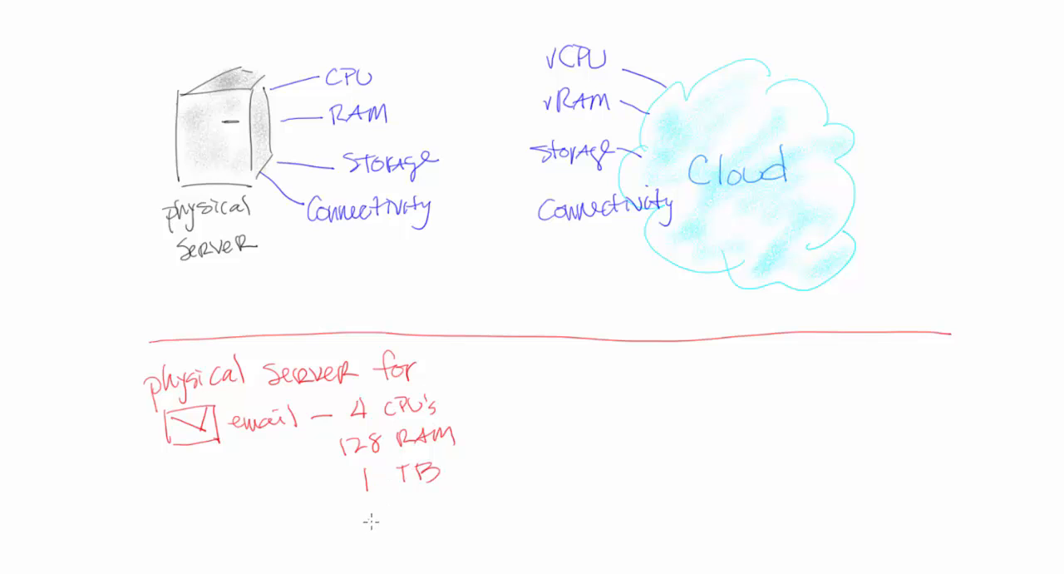
mouse_move(531, 405)
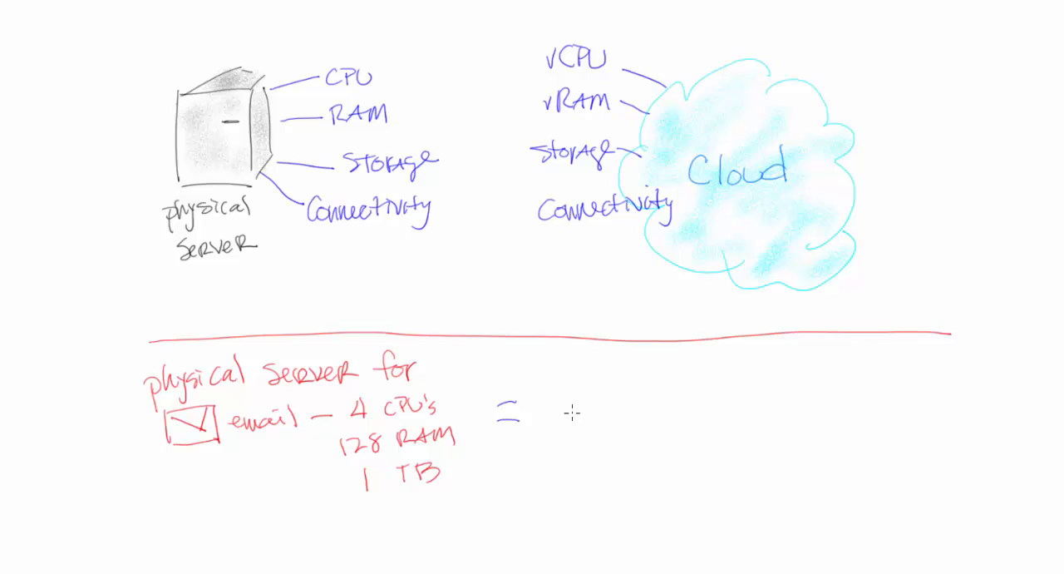
Step: Write 'Virtual machine for email:' in blue with bullets 4 vCPU and 128 vRAM
text(VIRT)
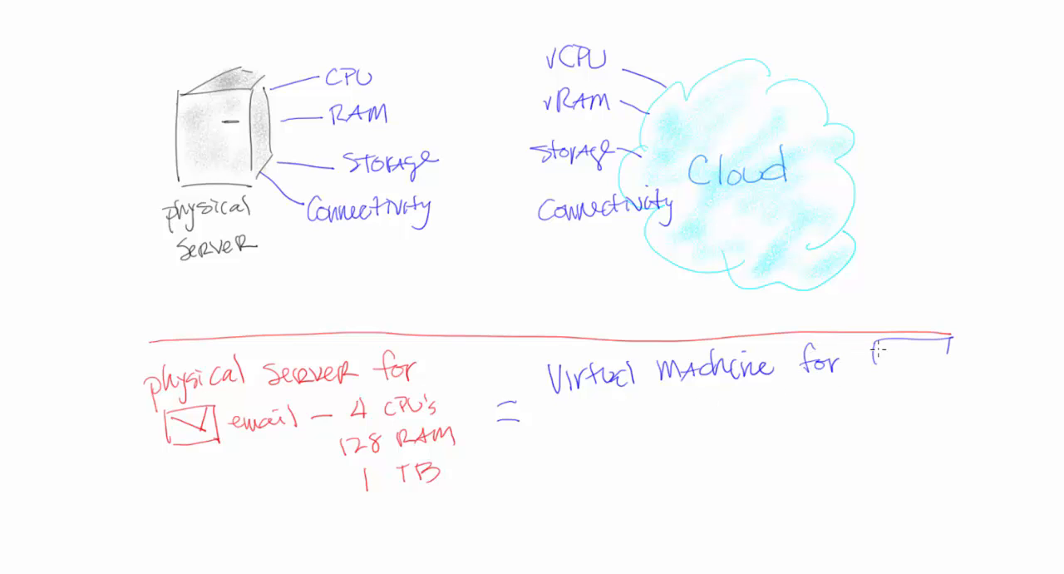
text(email:)
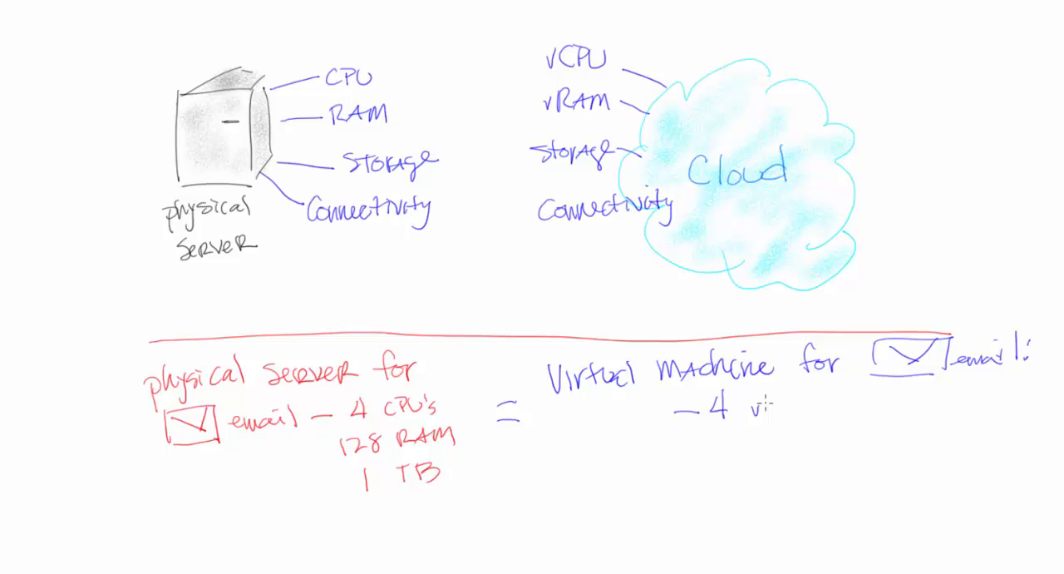
text(CPU)
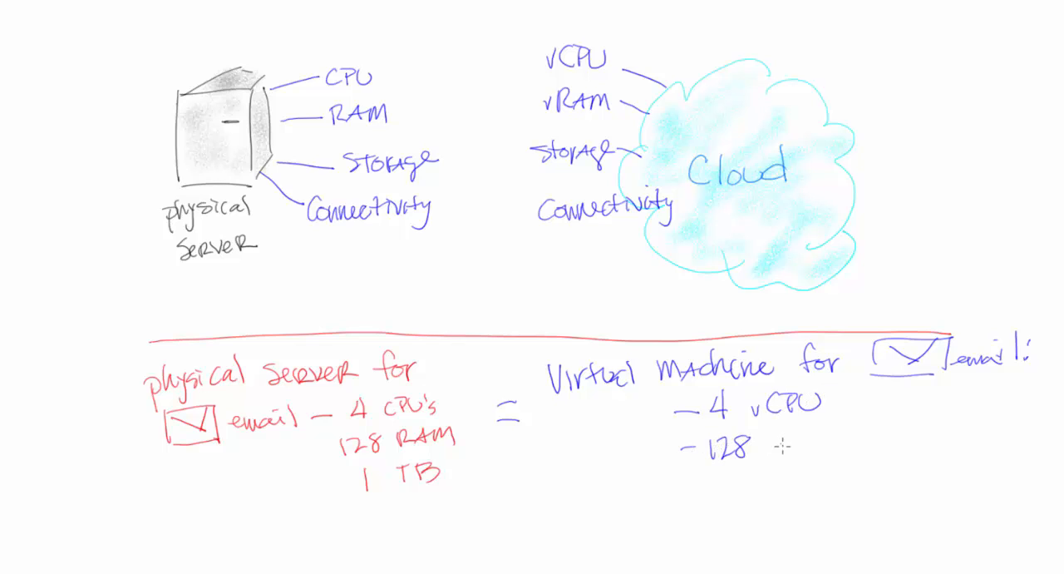
text(vRAM)
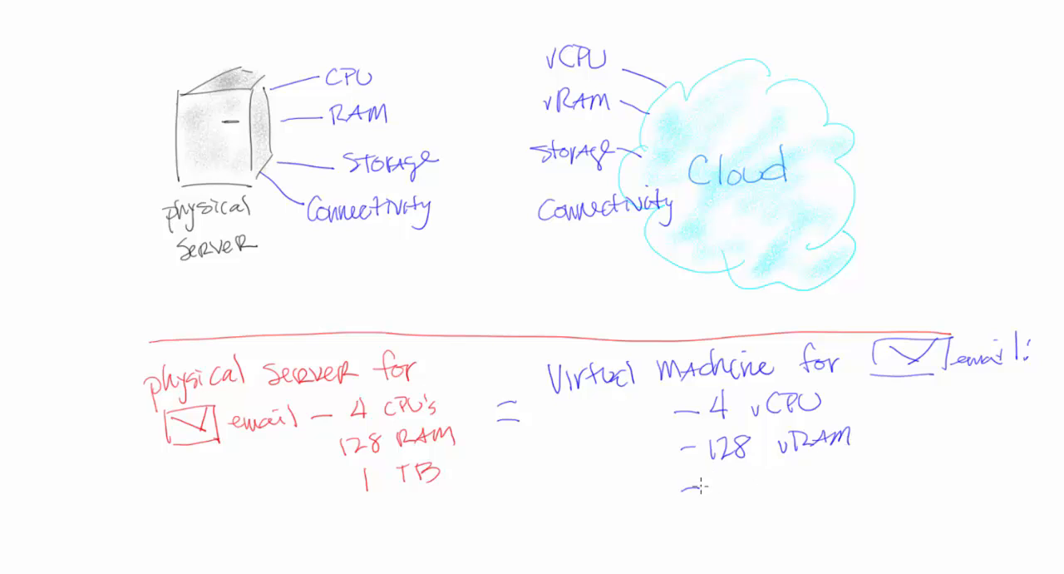